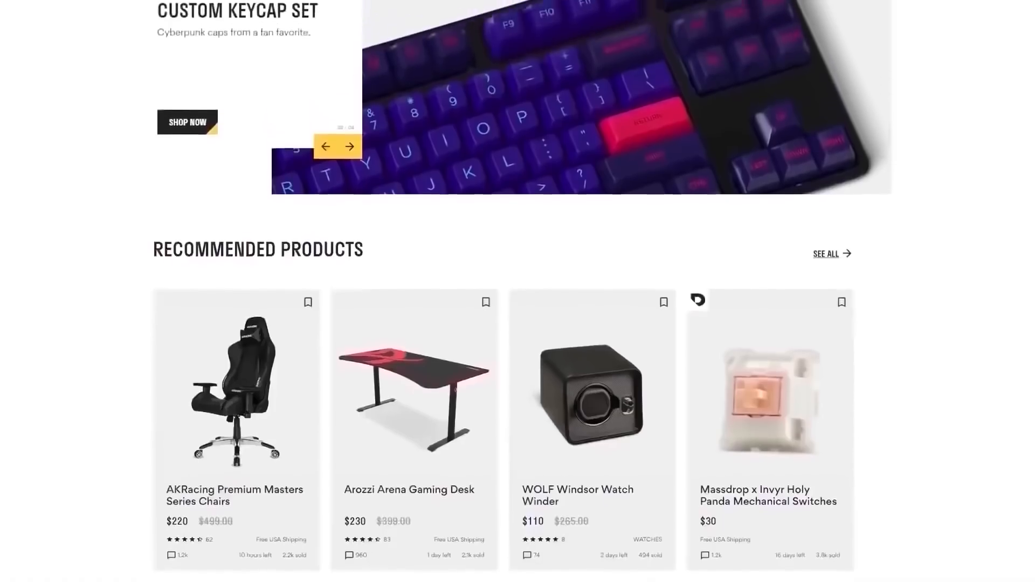
{"action": "left_click", "coordinate": [825, 254]}
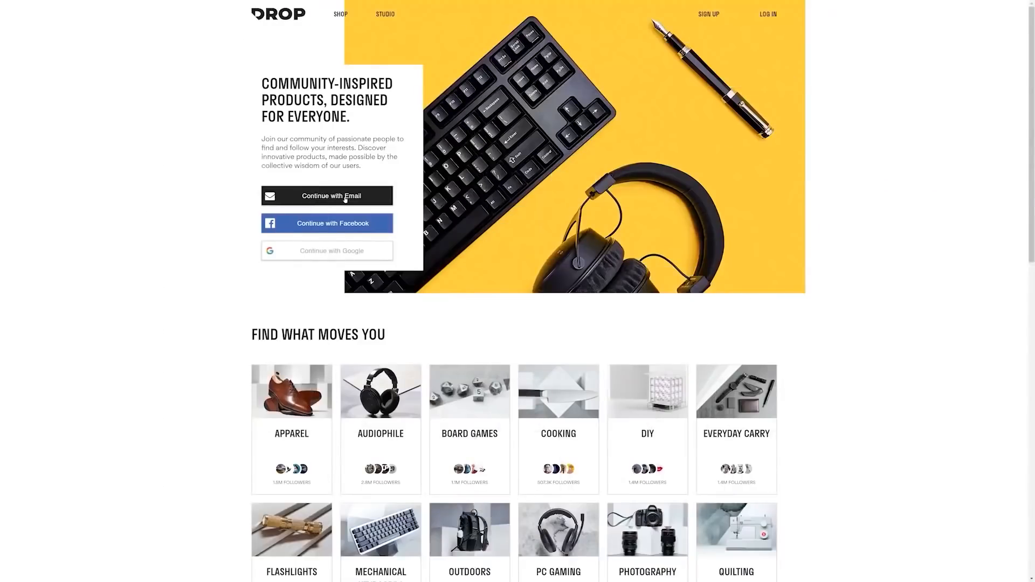
{"action": "left_click", "coordinate": [327, 195]}
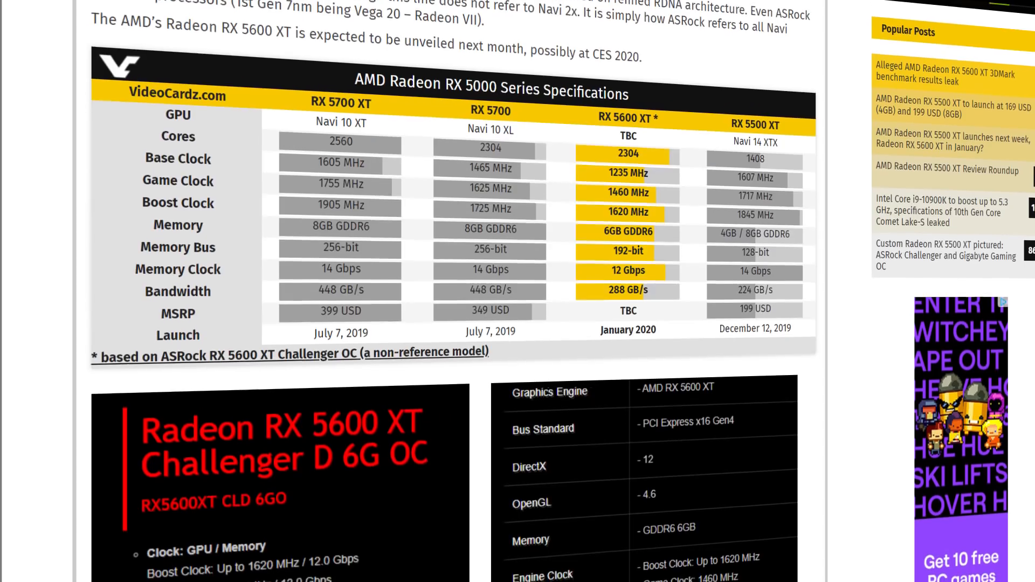
{"action": "scroll", "scroll_direction": "down", "scroll_amount": 3}
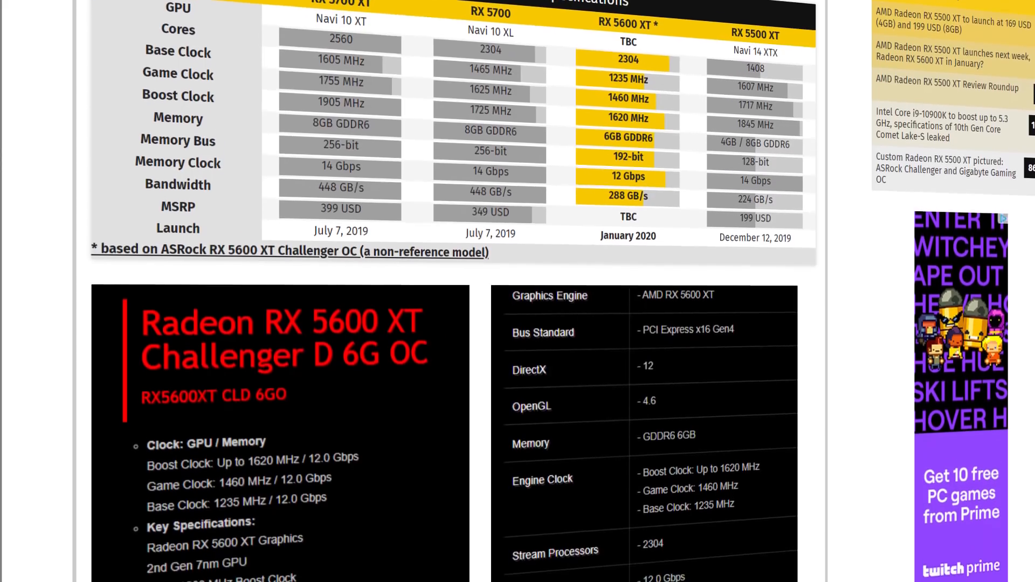
{"action": "scroll", "scroll_direction": "down", "scroll_amount": 3}
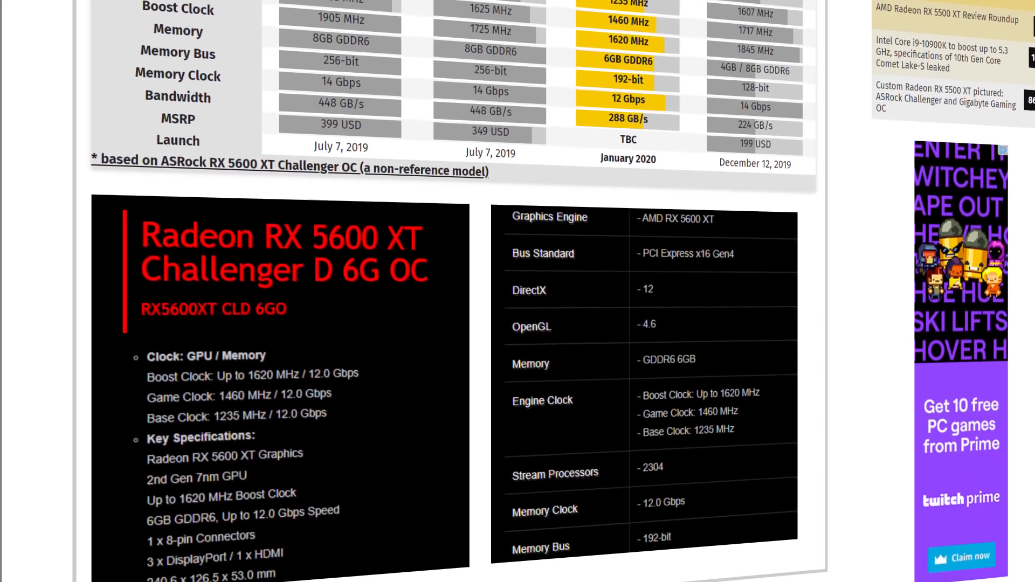
{"action": "scroll", "scroll_direction": "down", "scroll_amount": 3}
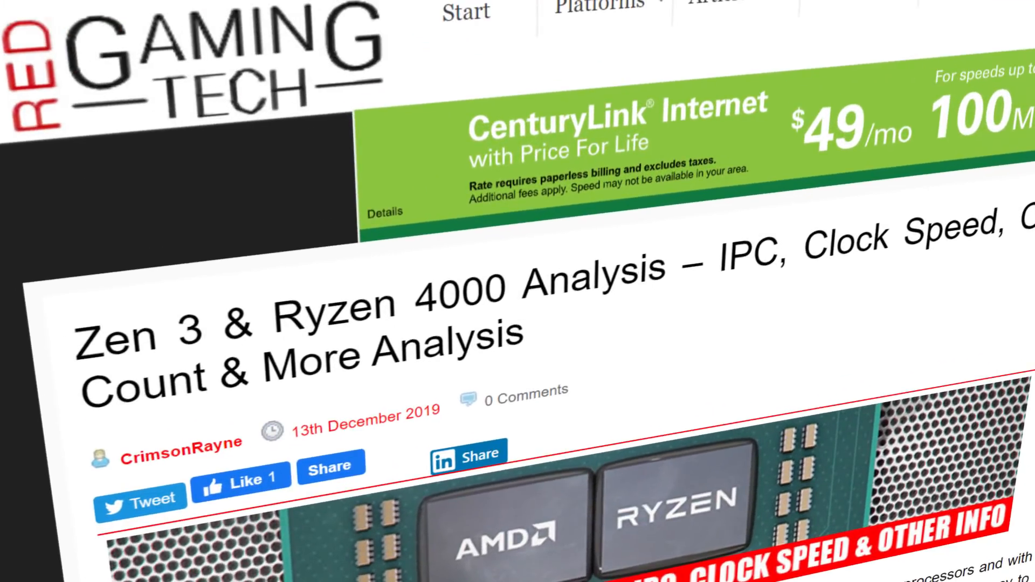
{"action": "scroll", "scroll_direction": "down", "scroll_amount": 3}
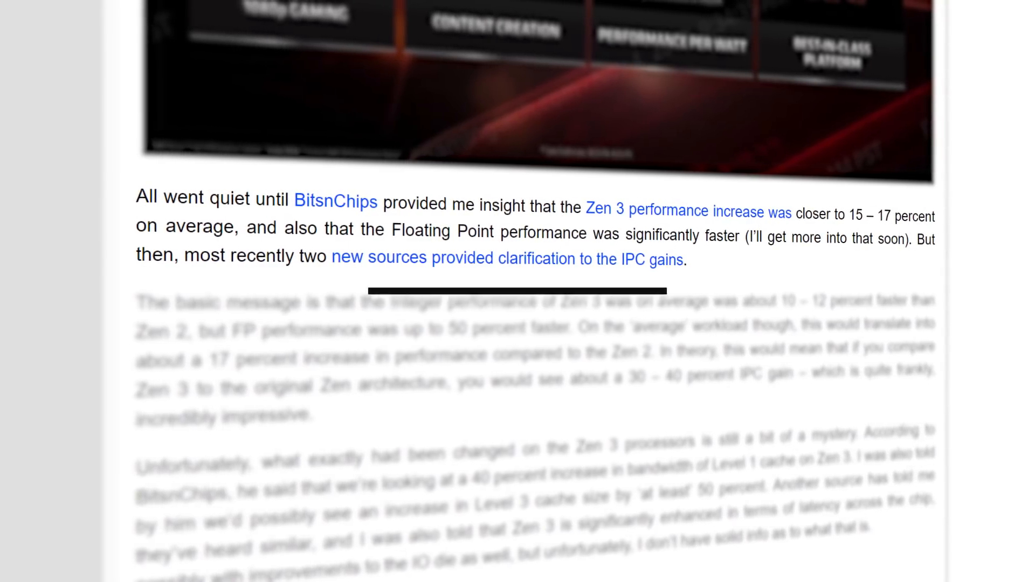
{"action": "scroll", "scroll_direction": "down", "scroll_amount": 3}
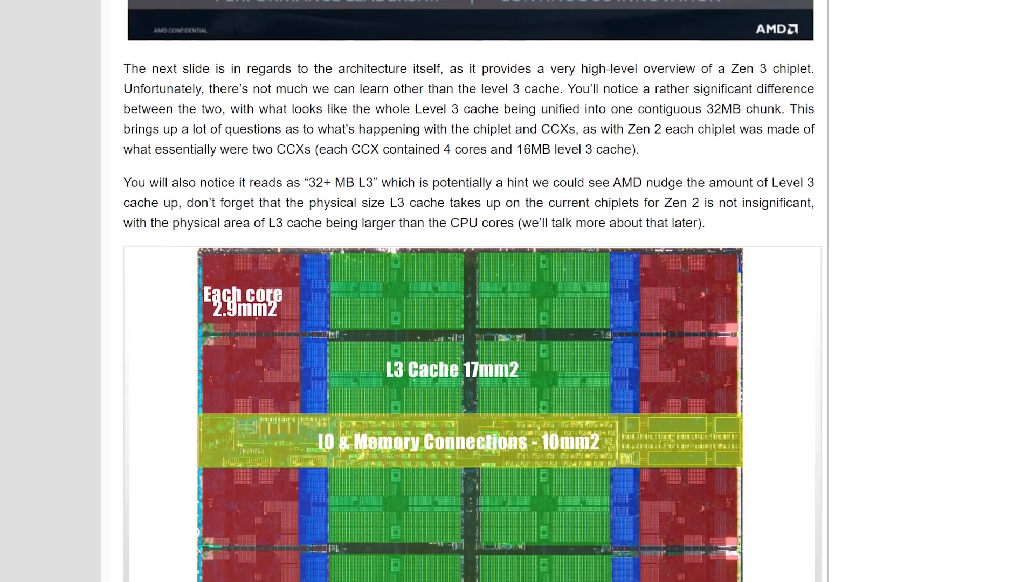
{"action": "scroll", "scroll_direction": "down", "scroll_amount": 3}
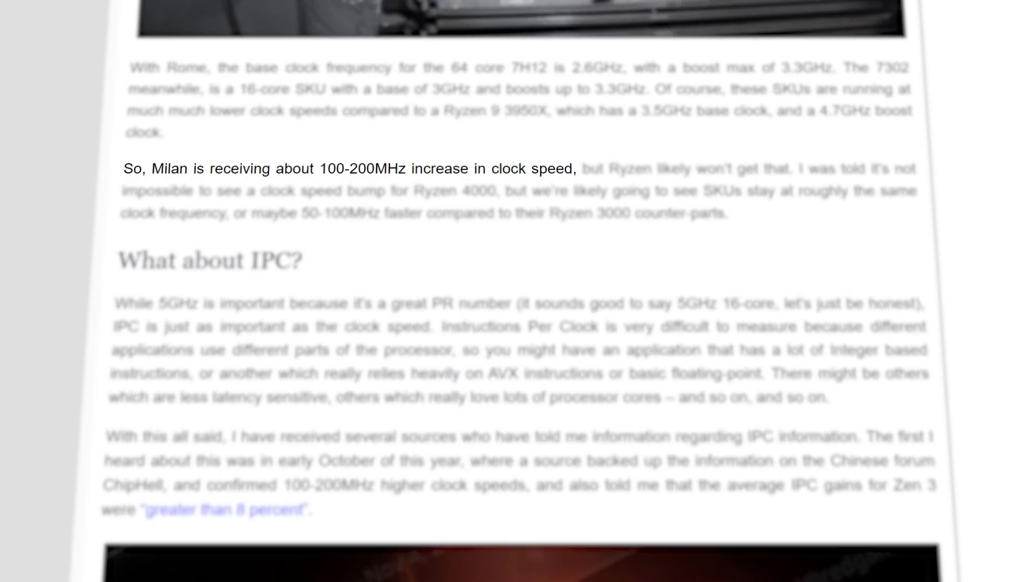
{"action": "scroll", "scroll_direction": "down", "scroll_amount": 3}
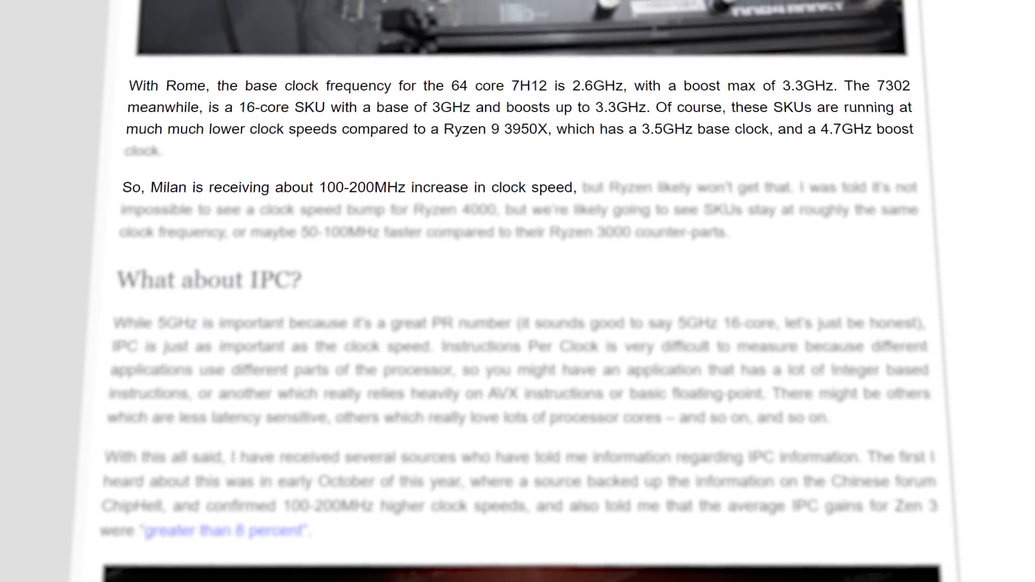
{"action": "scroll", "scroll_direction": "down", "scroll_amount": 3}
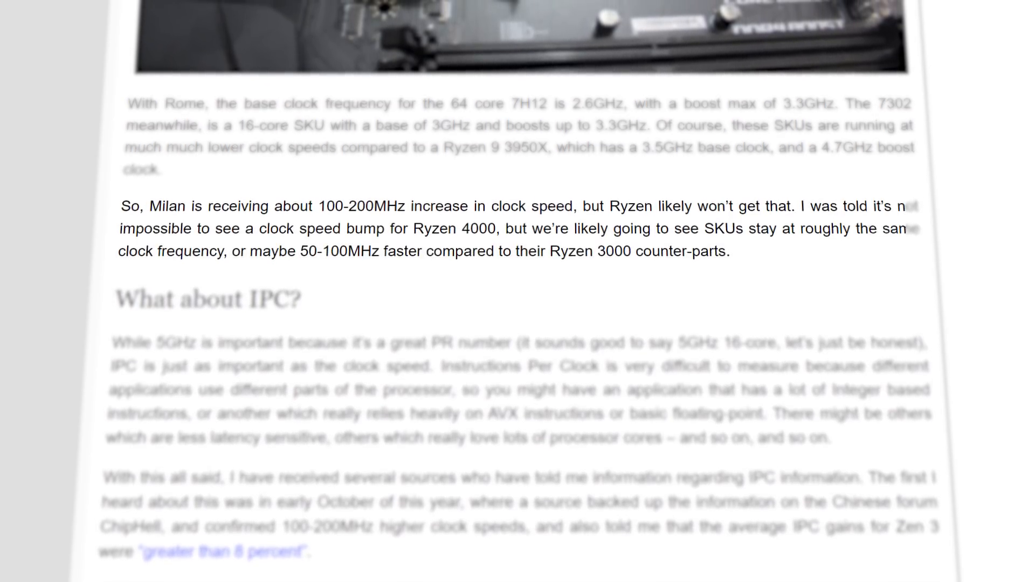
{"action": "scroll", "scroll_direction": "down", "scroll_amount": 3}
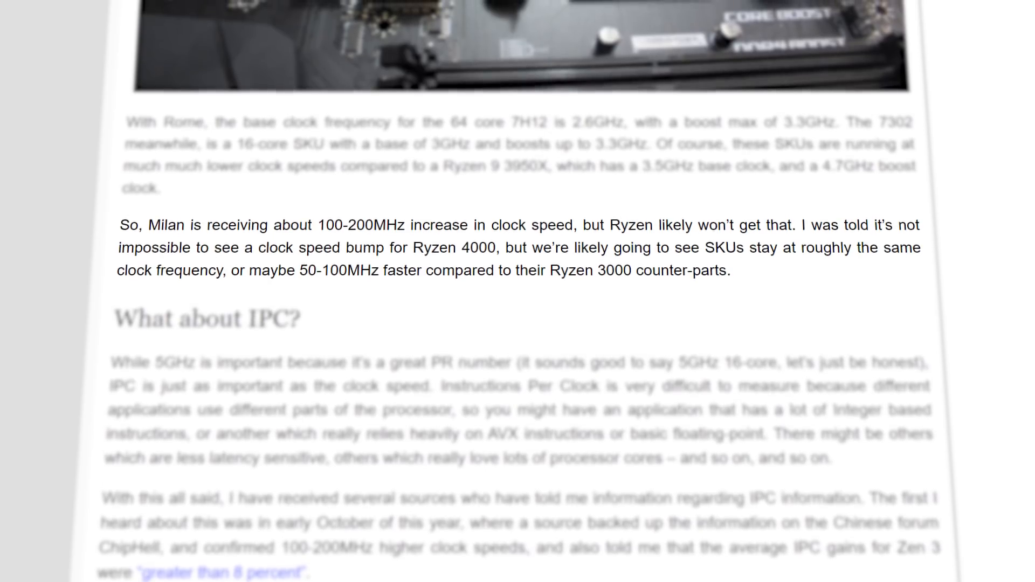
{"action": "scroll", "scroll_direction": "down", "scroll_amount": 3}
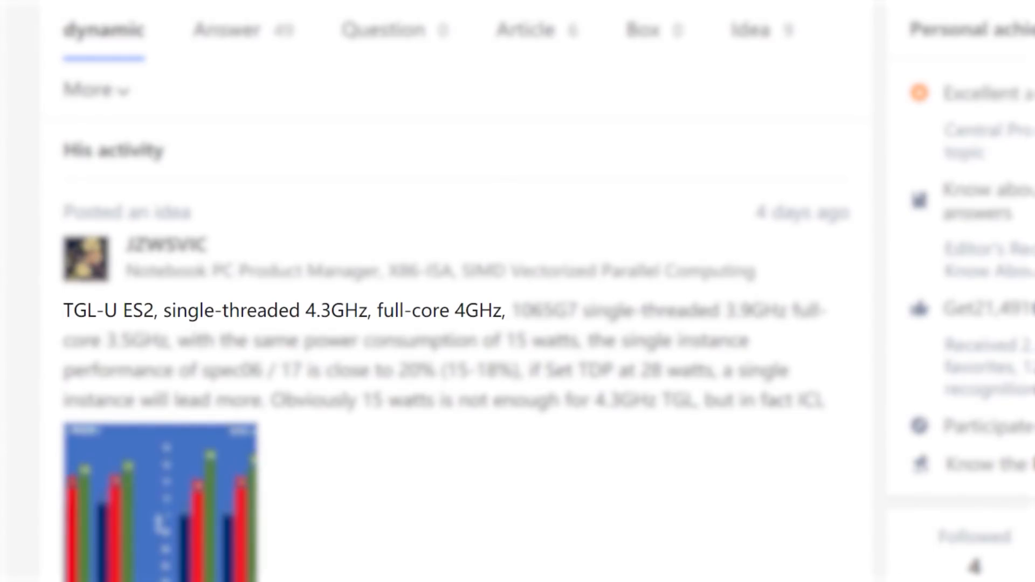
{"action": "scroll", "scroll_direction": "down", "scroll_amount": 3}
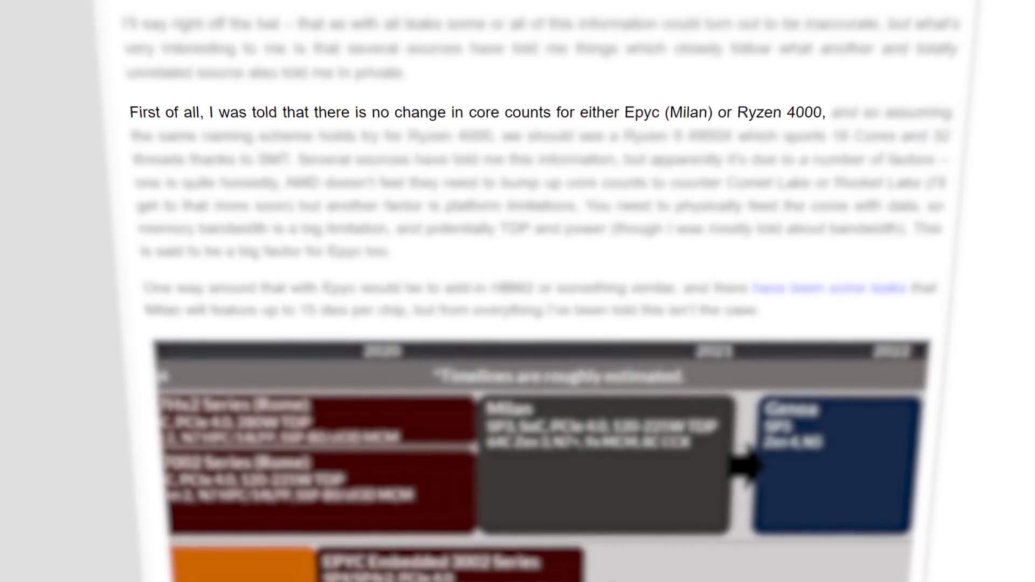
{"action": "scroll", "scroll_direction": "down", "scroll_amount": 3}
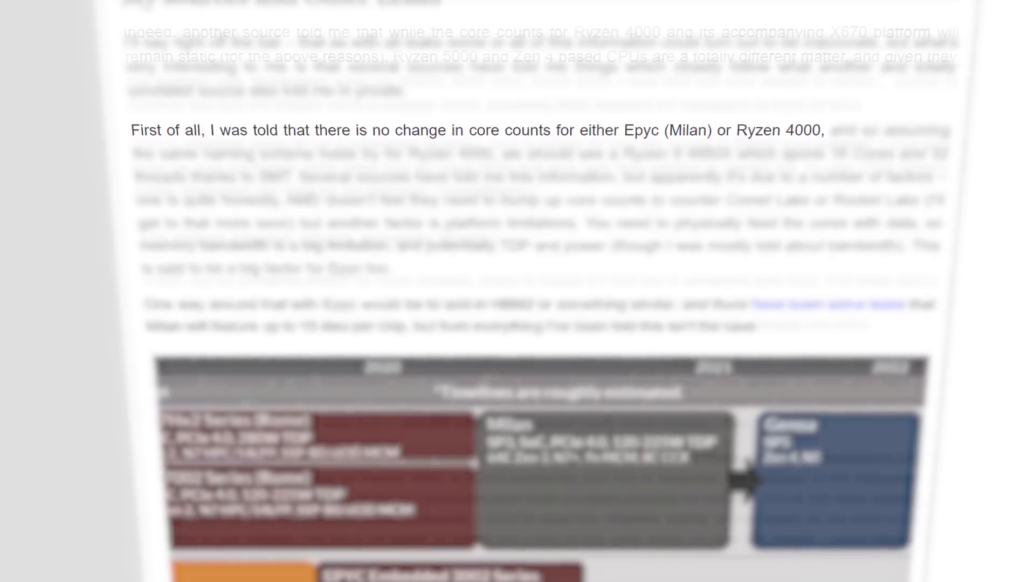
{"action": "scroll", "scroll_direction": "down", "scroll_amount": 3}
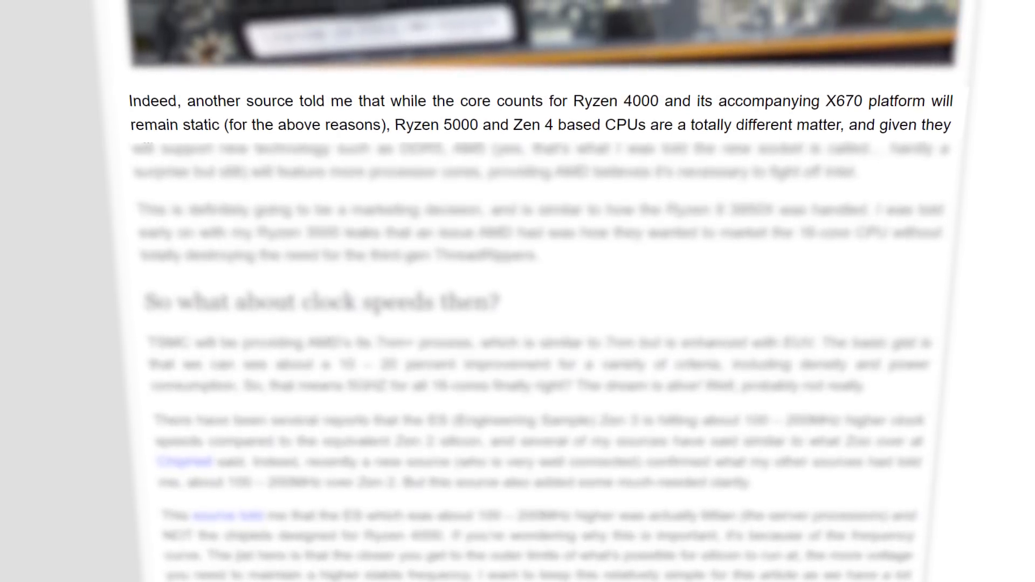
{"action": "scroll", "scroll_direction": "down", "scroll_amount": 3}
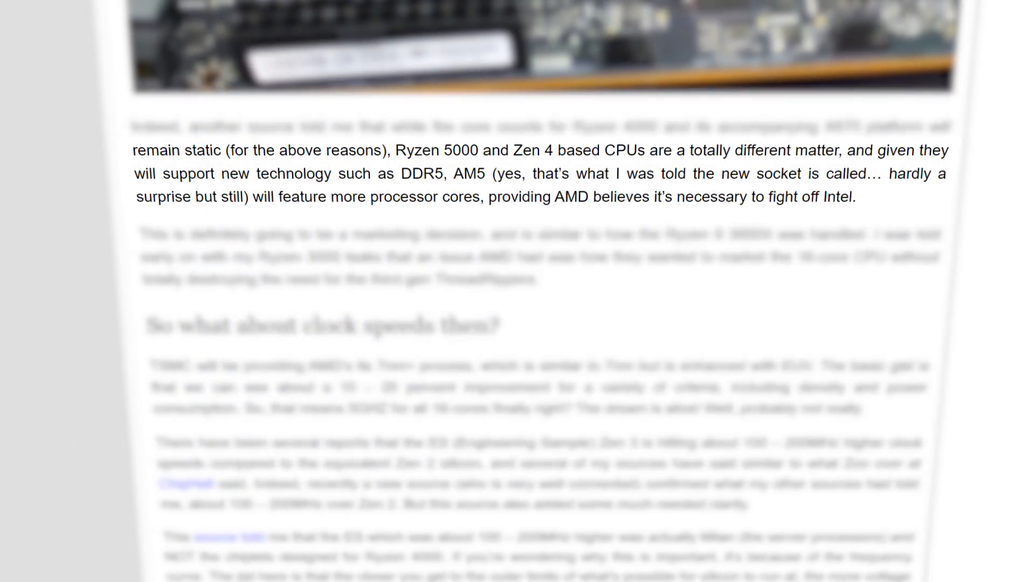
{"action": "scroll", "scroll_direction": "down", "scroll_amount": 3}
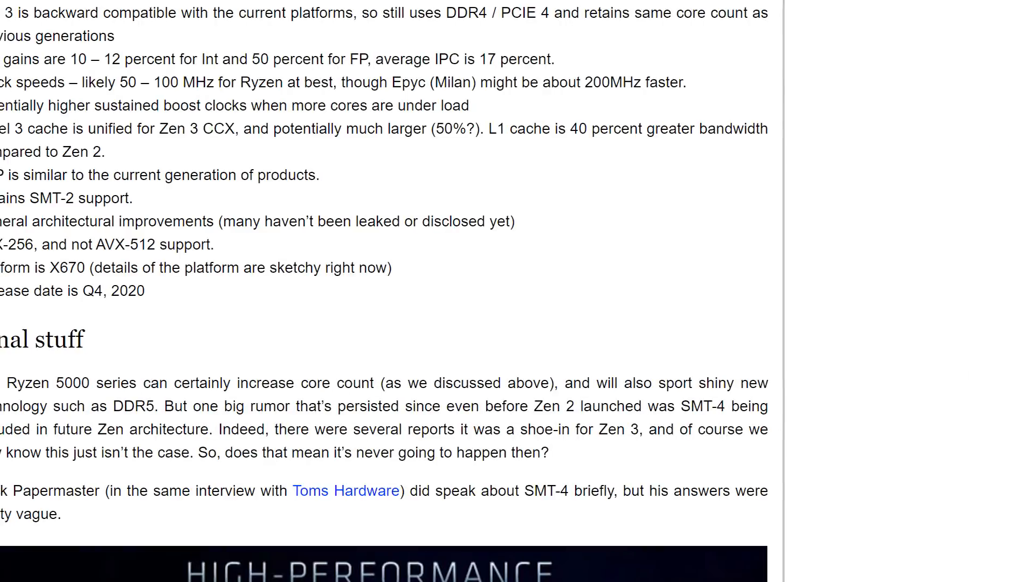